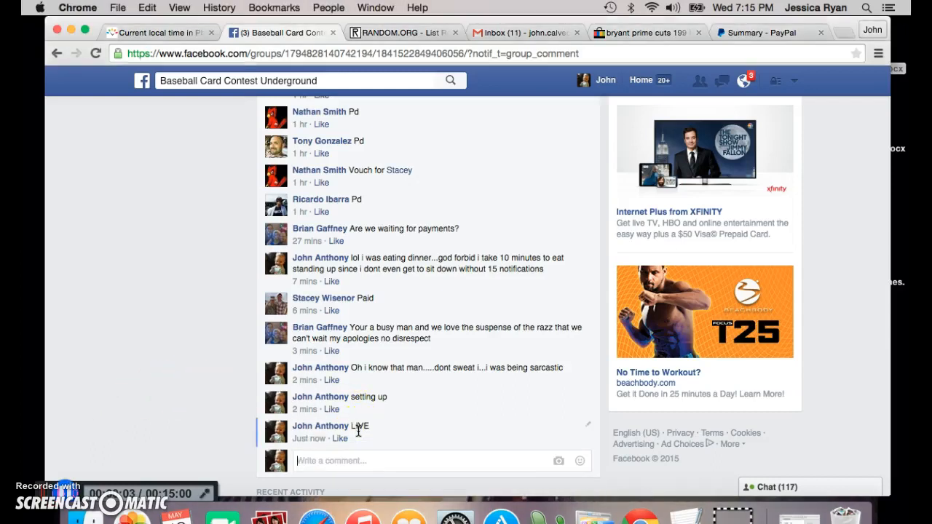
{"action": "mouse_move", "coordinate": [221, 400]}
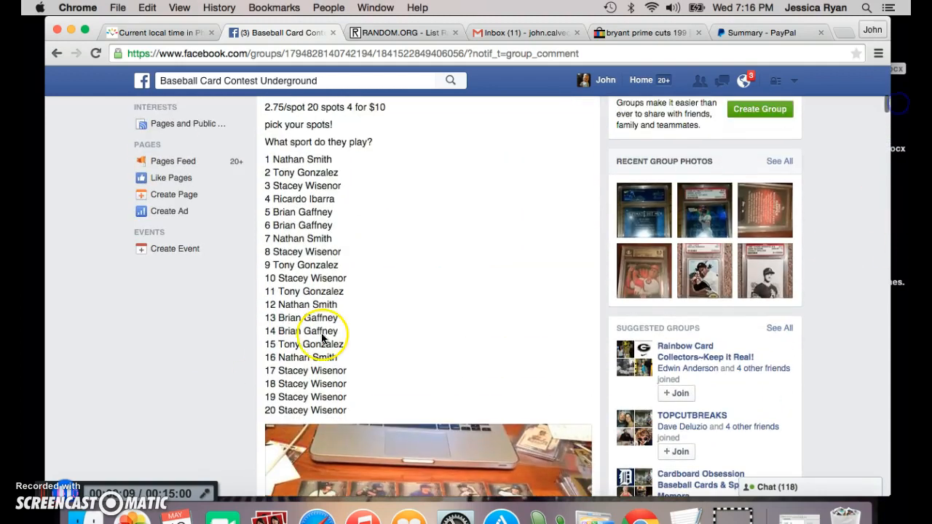
Select all 20 numbered contest names in the Facebook post and switch to the RANDOM.ORG List Randomizer
{"action": "left_click_drag", "start_coordinate": [320, 323], "coordinate": [320, 410]}
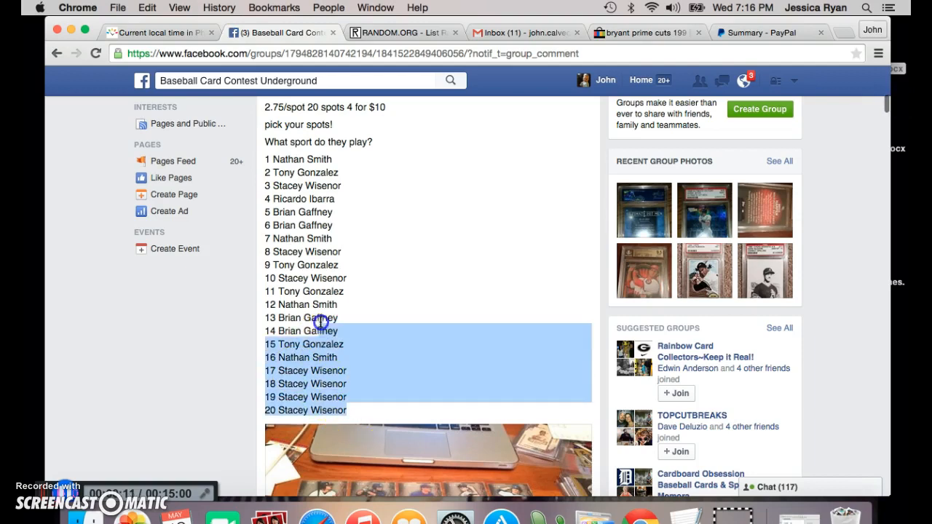
{"action": "left_click_drag", "start_coordinate": [320, 320], "coordinate": [262, 158]}
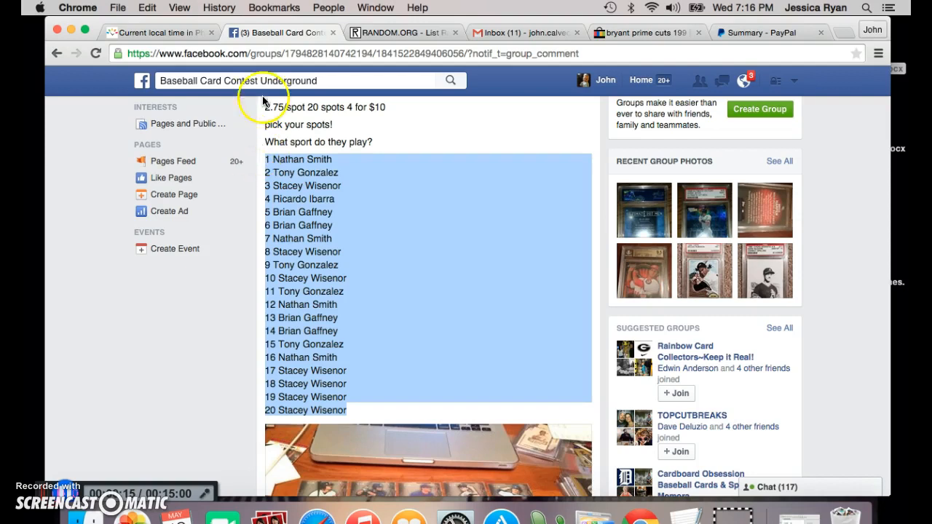
{"action": "left_click", "coordinate": [158, 32]}
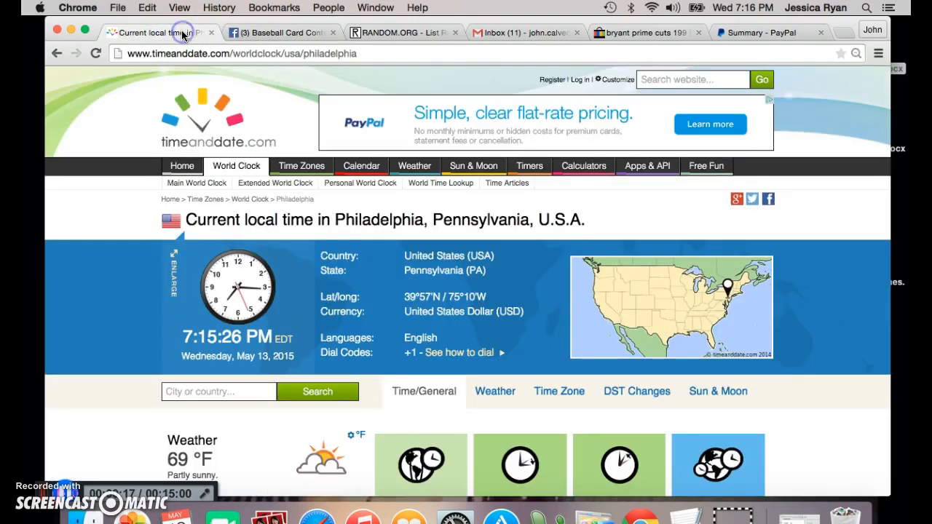
{"action": "left_click", "coordinate": [400, 32]}
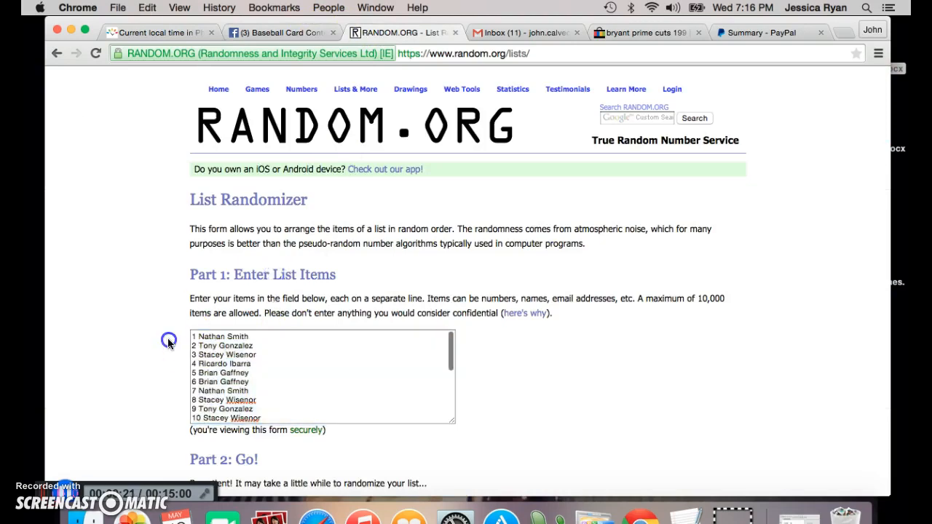
{"action": "scroll", "scroll_direction": "down", "scroll_amount": 3}
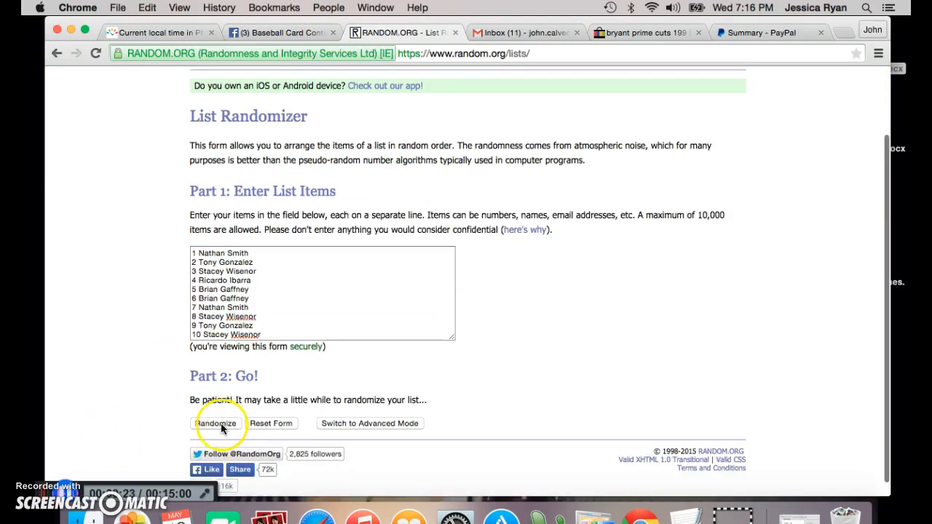
{"action": "left_click", "coordinate": [217, 422]}
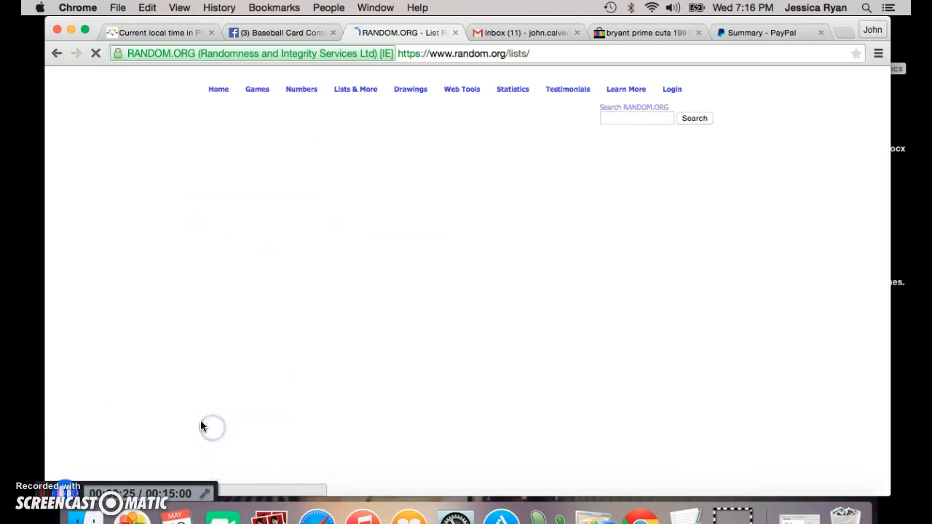
{"action": "left_click", "coordinate": [207, 445]}
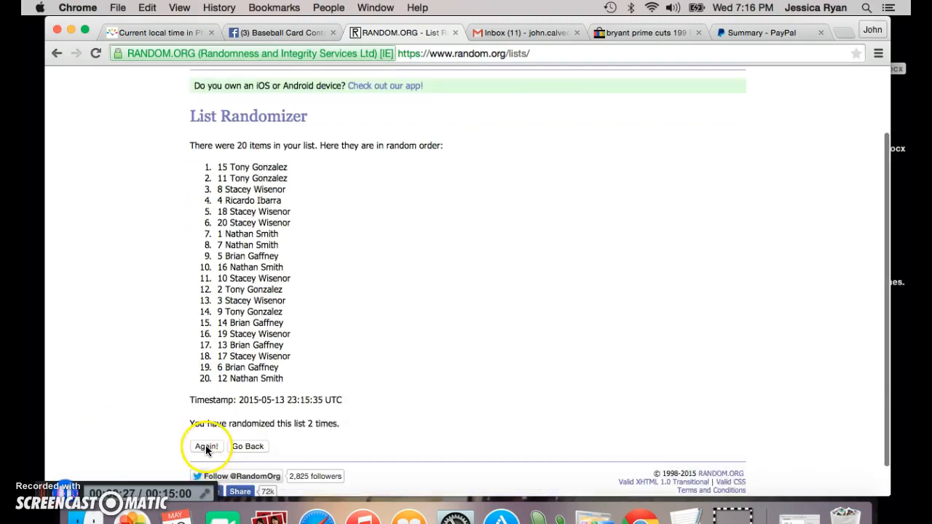
{"action": "left_click", "coordinate": [207, 445]}
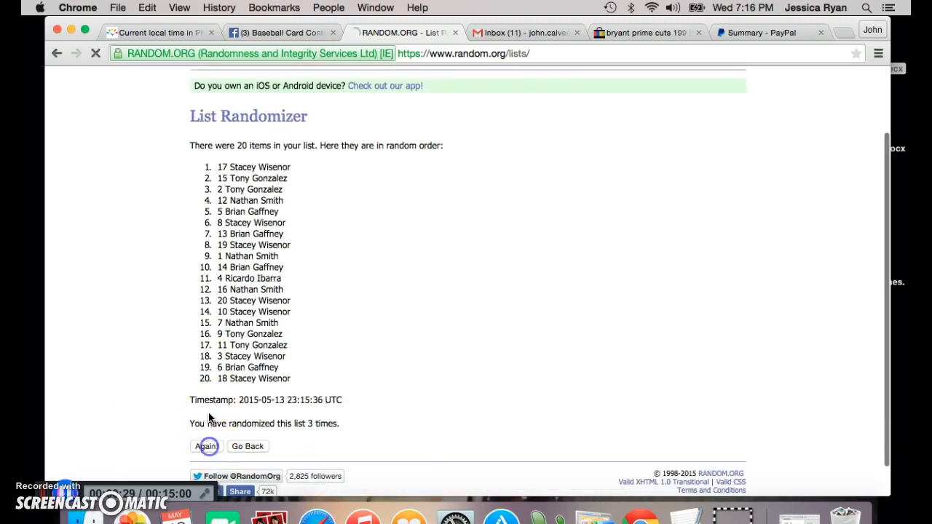
{"action": "left_click", "coordinate": [206, 445]}
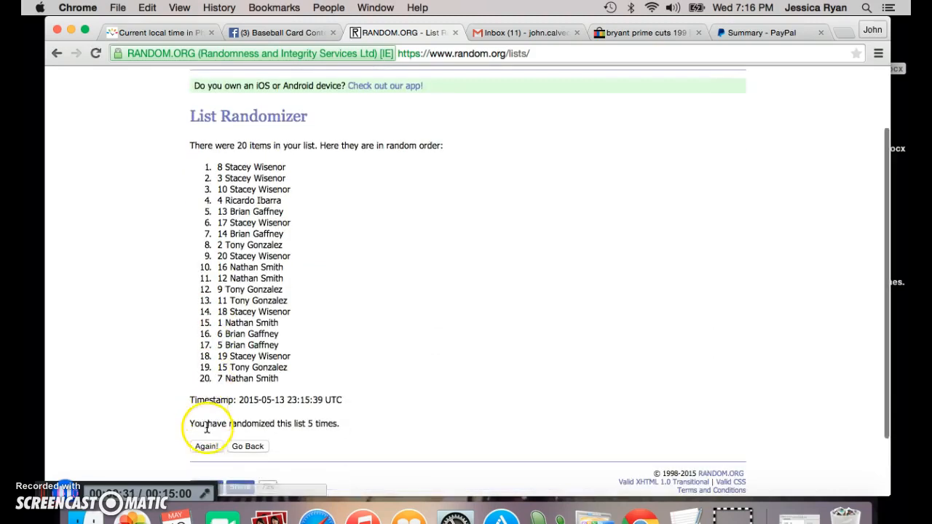
{"action": "left_click", "coordinate": [206, 445]}
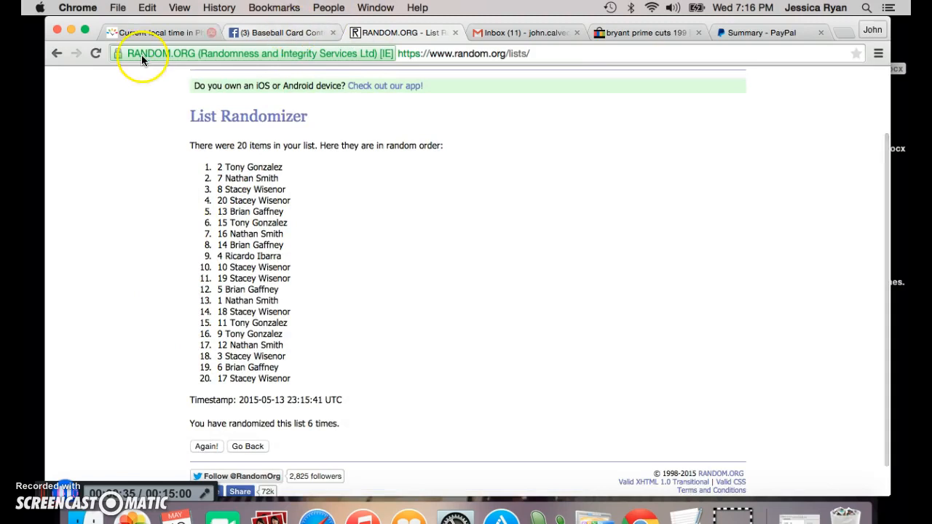
{"action": "left_click", "coordinate": [157, 32]}
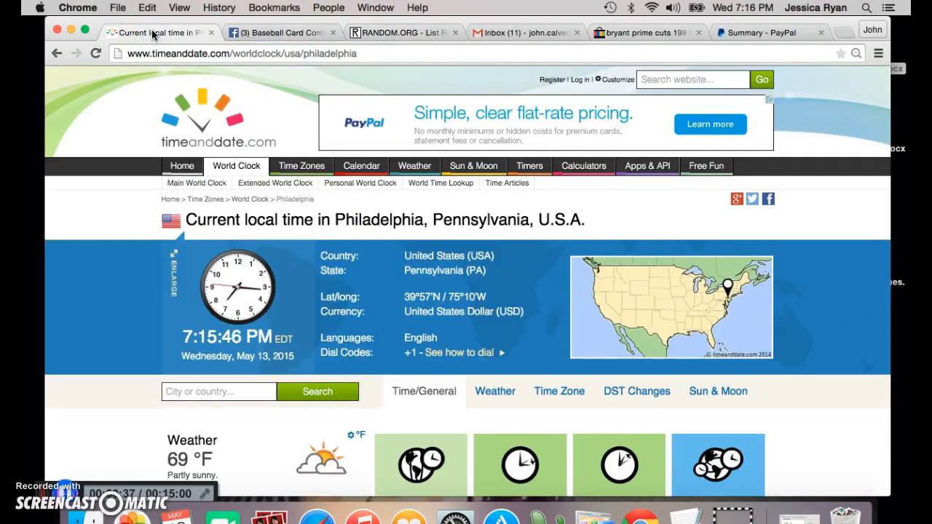
{"action": "left_click", "coordinate": [402, 32]}
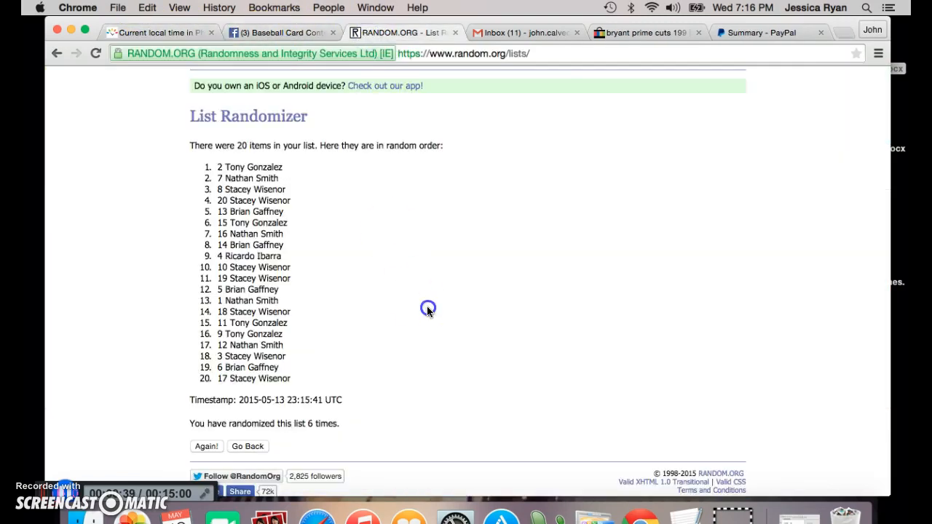
{"action": "scroll", "scroll_direction": "down", "scroll_amount": 3}
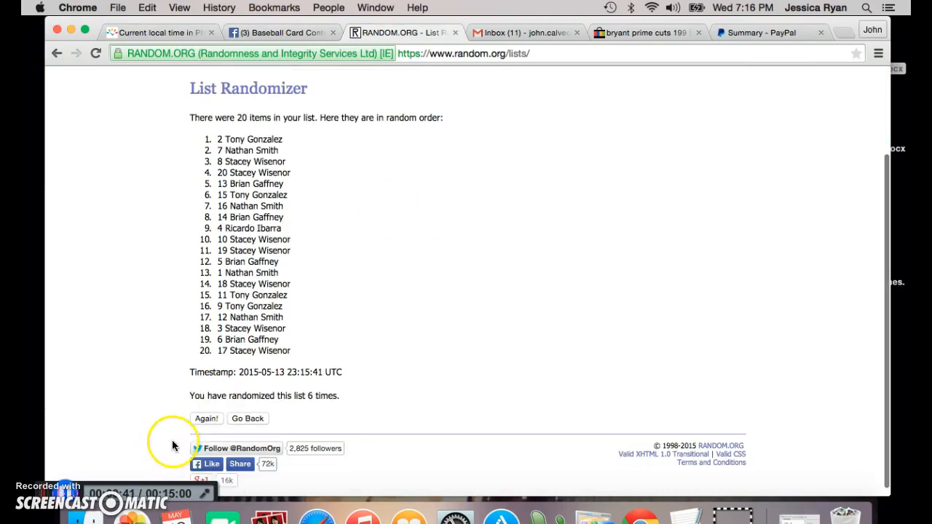
{"action": "left_click", "coordinate": [207, 418]}
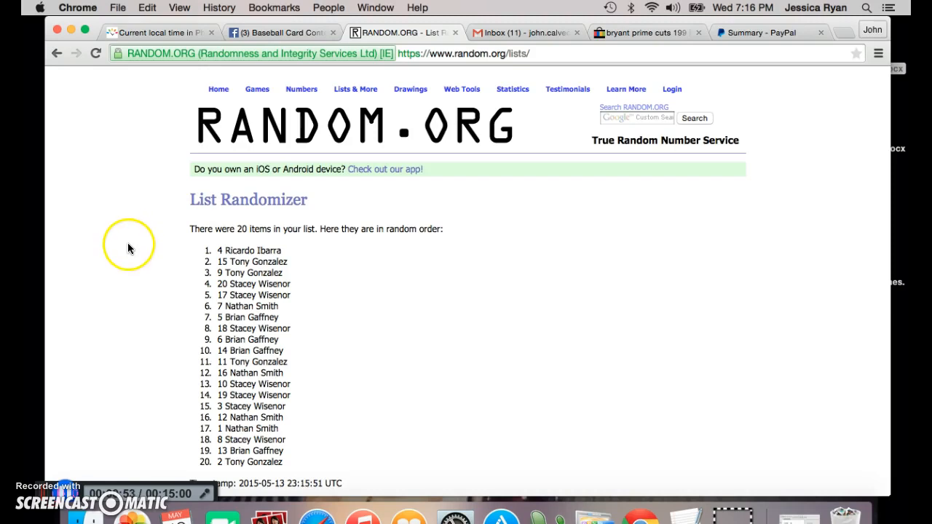
{"action": "scroll", "scroll_direction": "down", "scroll_amount": 3}
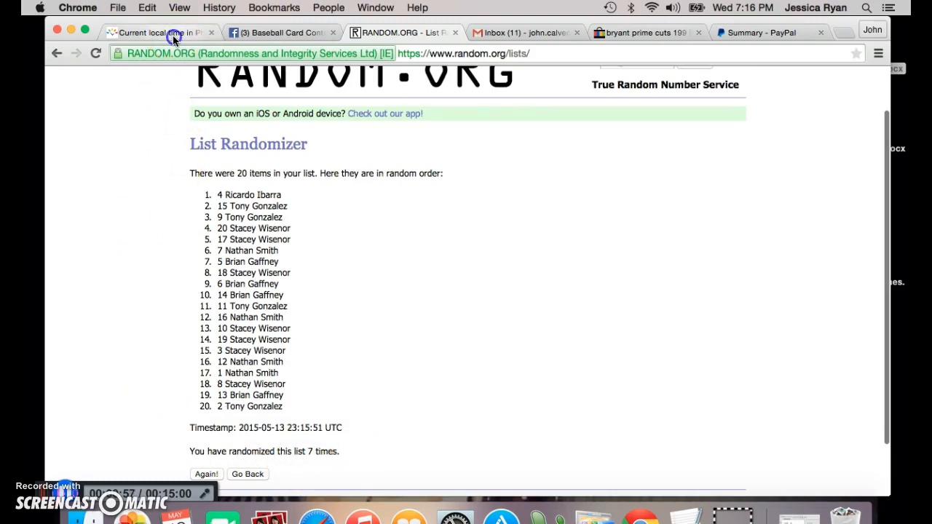
Check Philadelphia local time and return to the Facebook contest thread's latest comments
{"action": "left_click", "coordinate": [146, 32]}
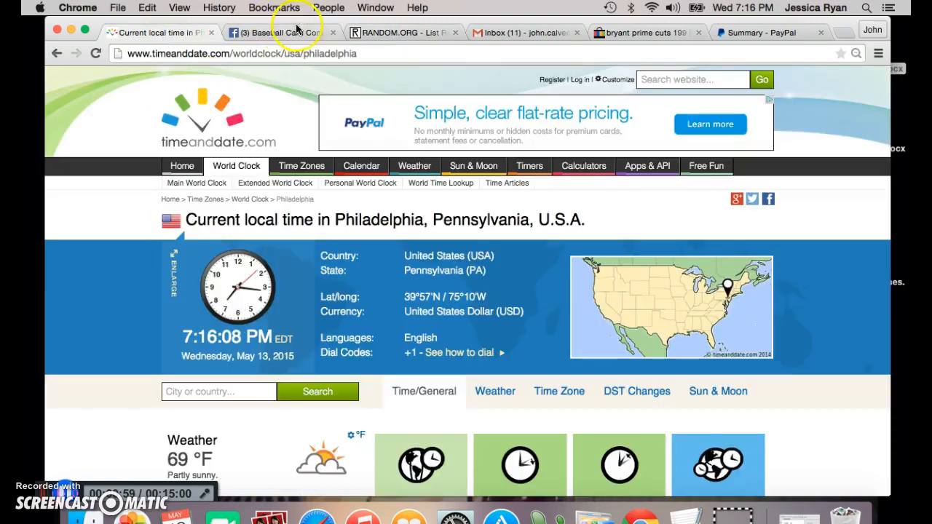
{"action": "left_click", "coordinate": [279, 32]}
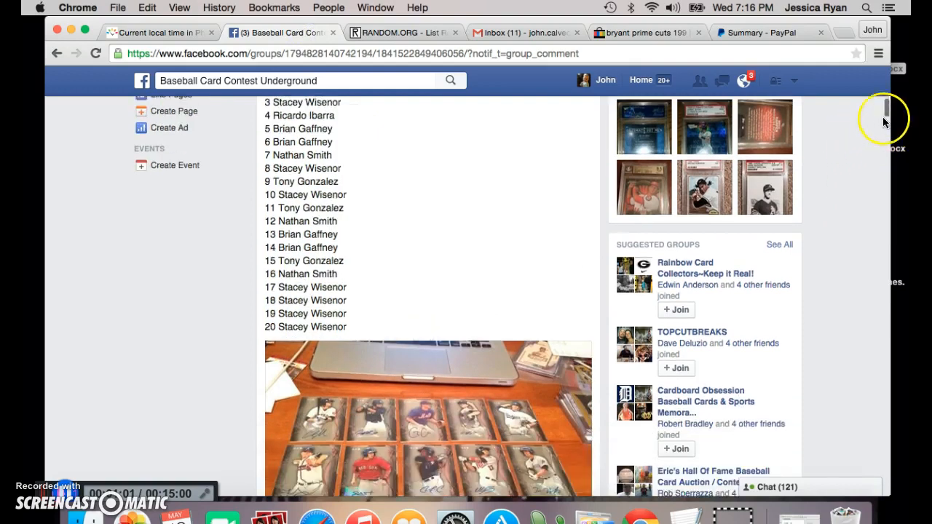
{"action": "scroll", "scroll_direction": "down", "scroll_amount": 3}
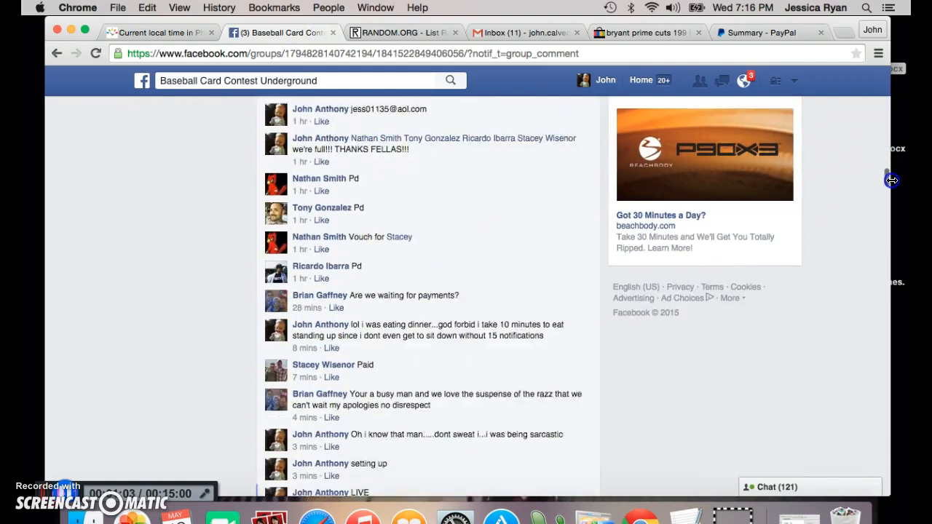
{"action": "scroll", "scroll_direction": "down", "scroll_amount": 3}
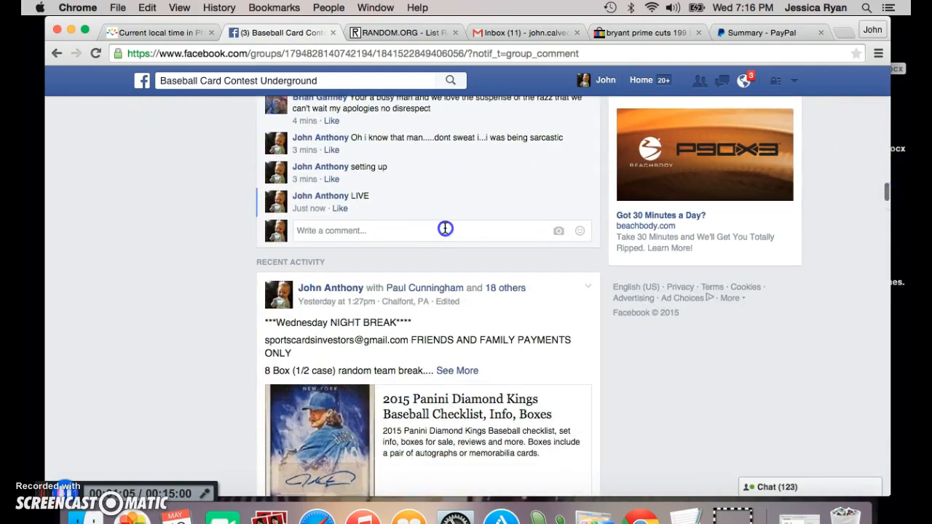